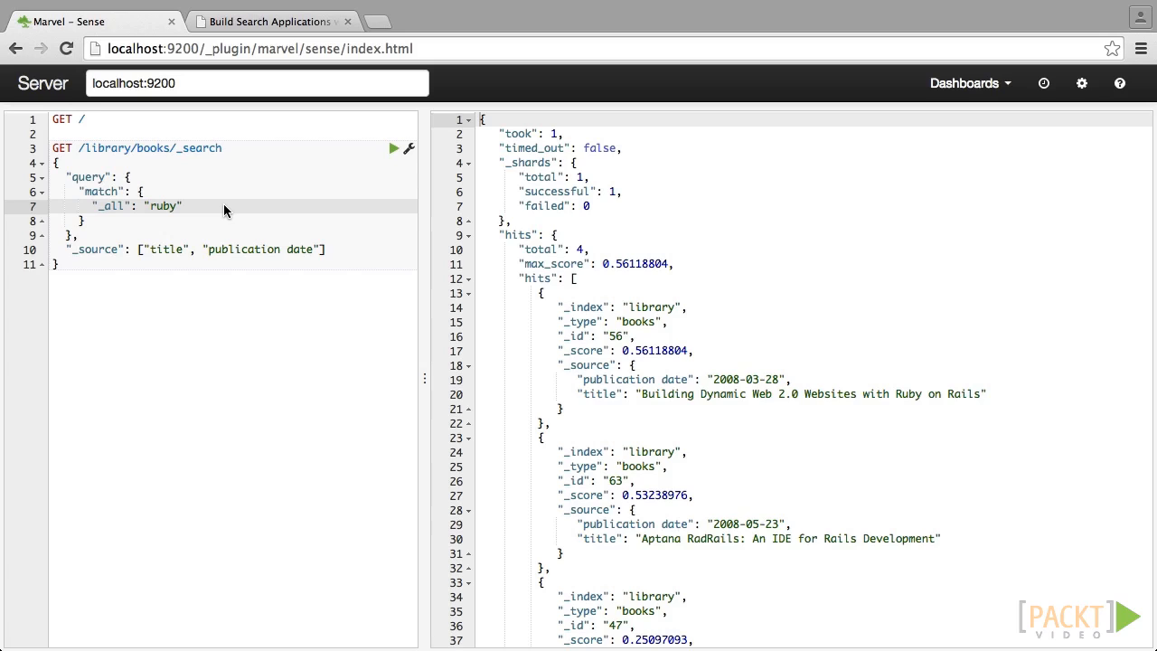
- Rewrite the query as multi_match on fields title^5, detailed description^3, _all with query "ruby"
double_click(101, 191)
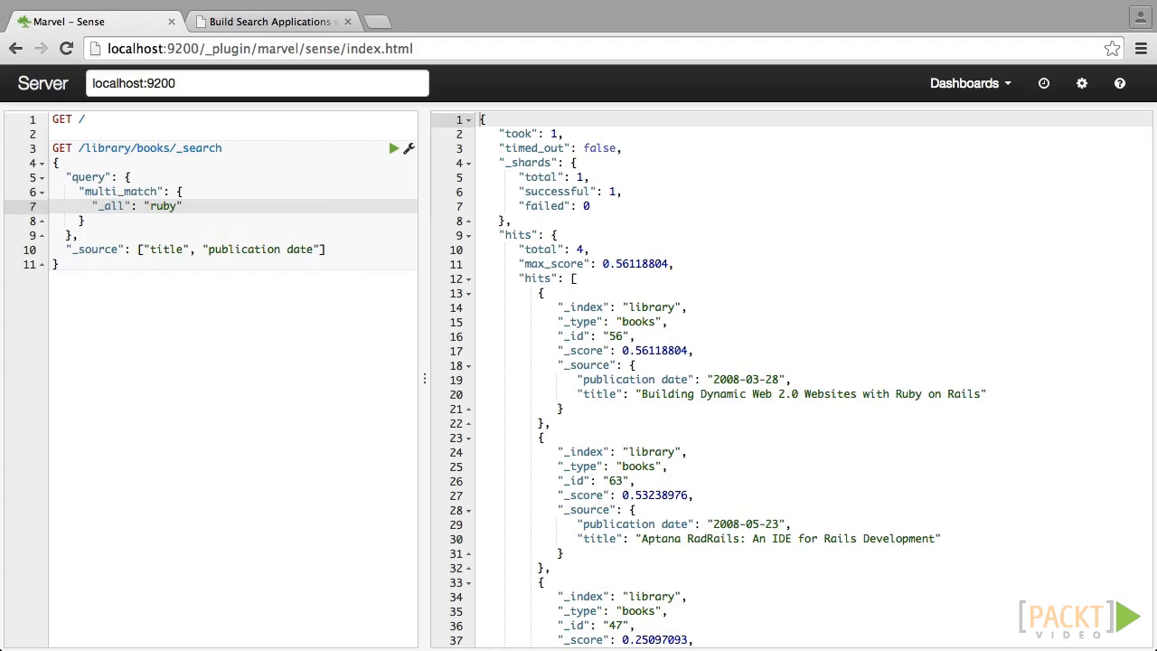
click(91, 206)
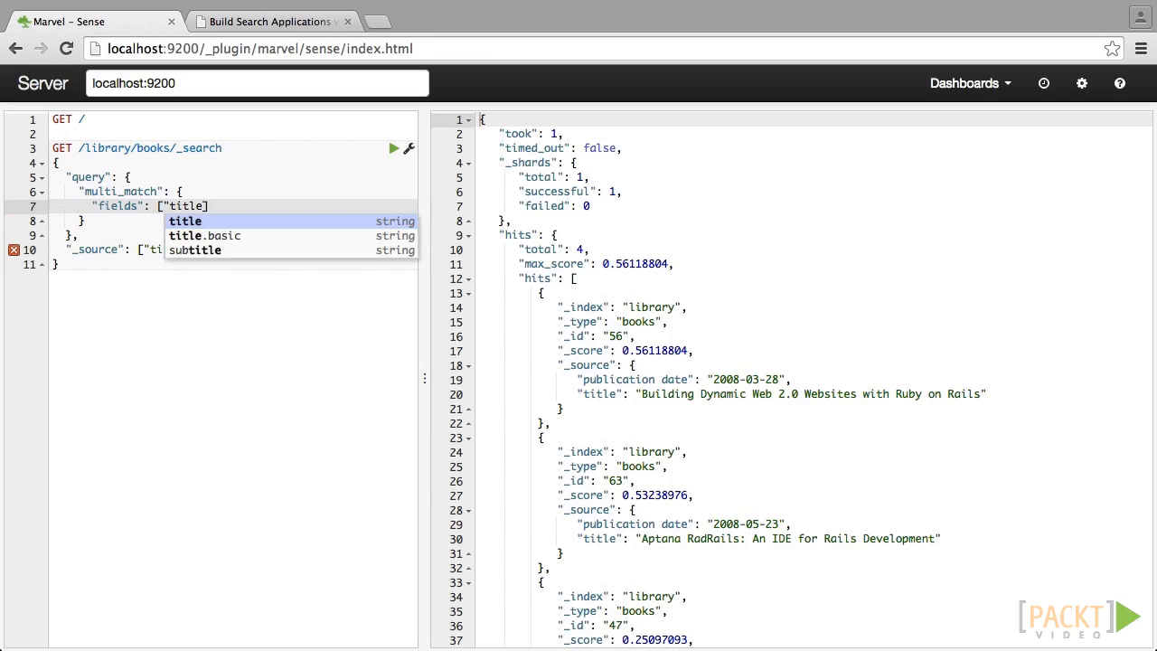
text(^)
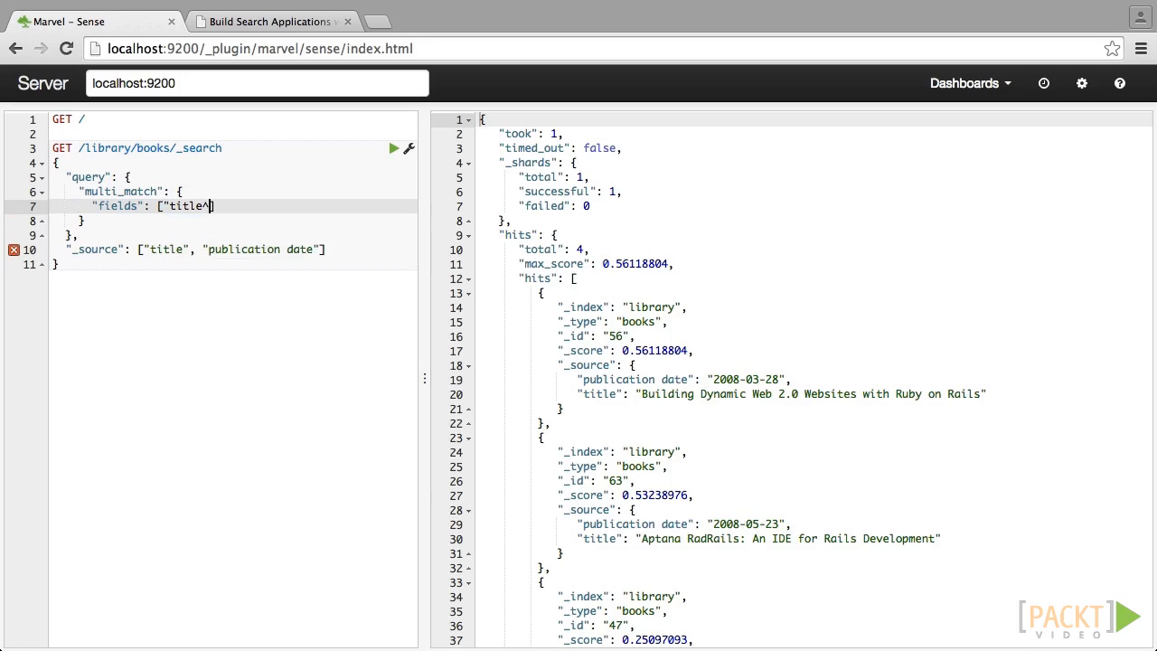
text(5", "detailed description")
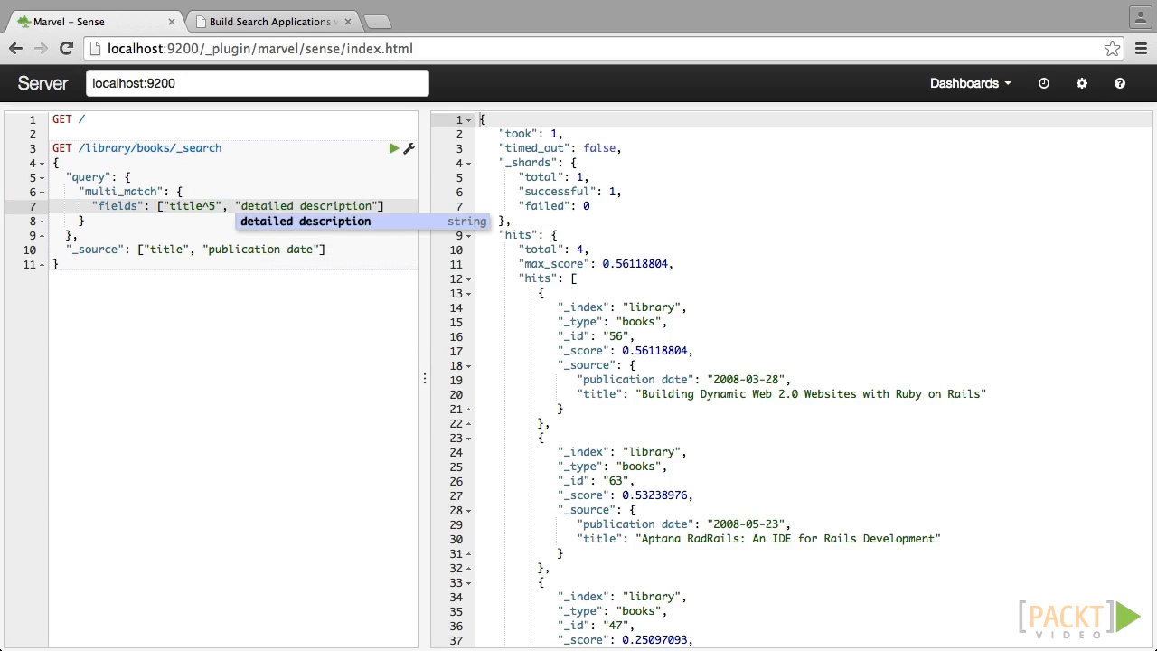
text(^3)
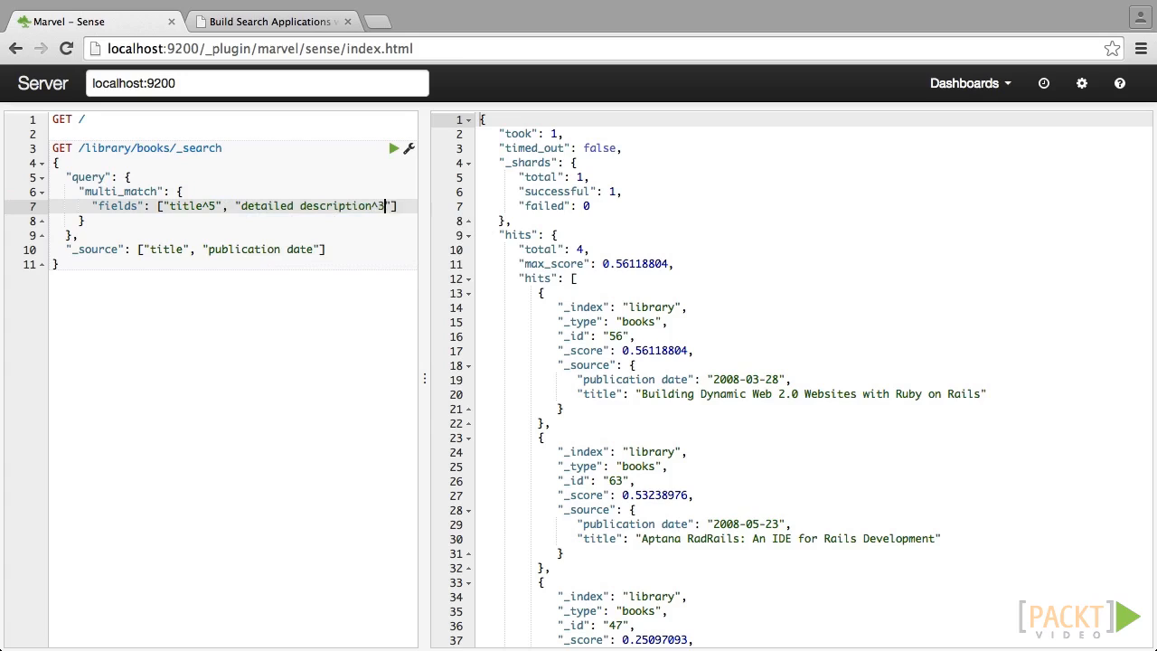
text(,)
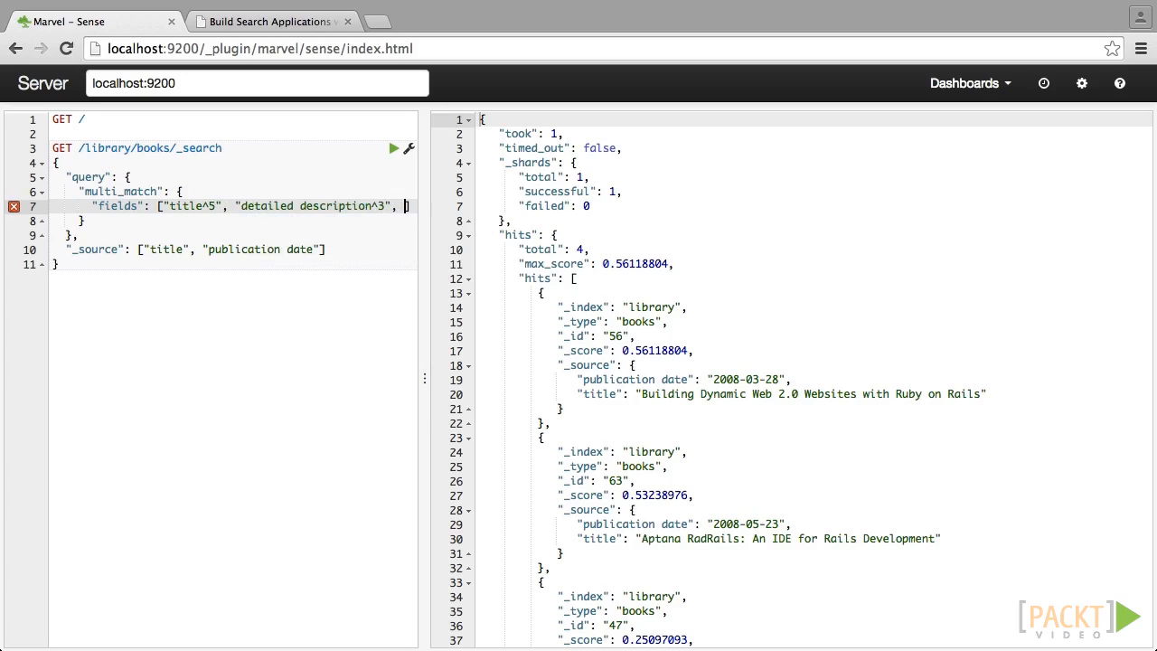
text("_all")
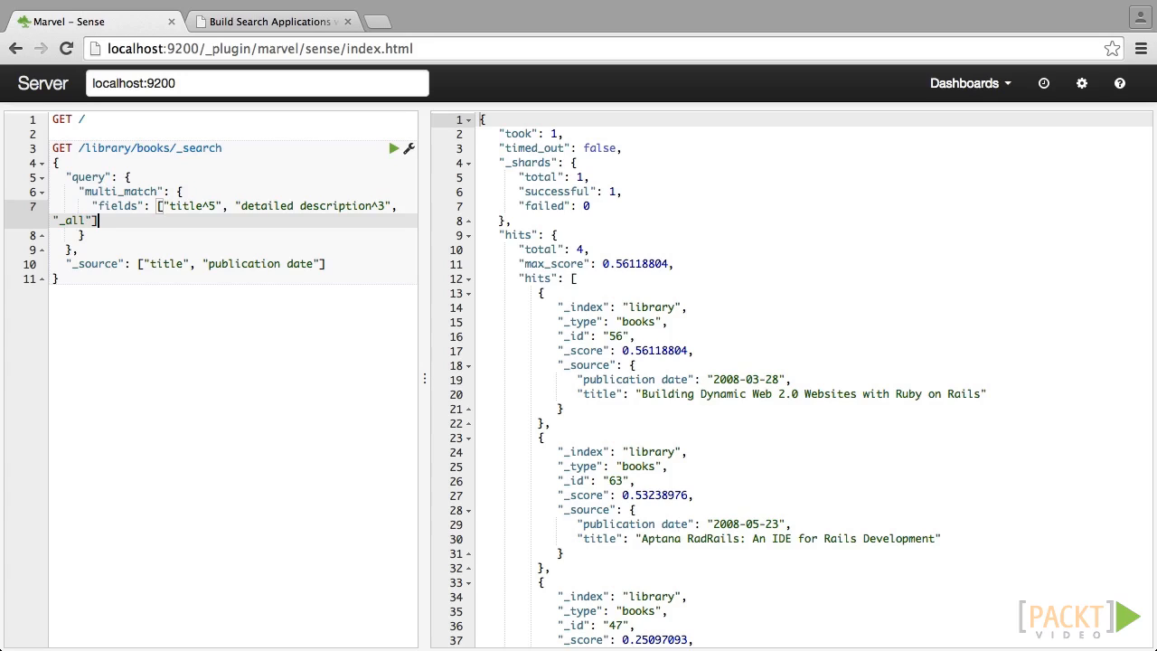
text("query": "")
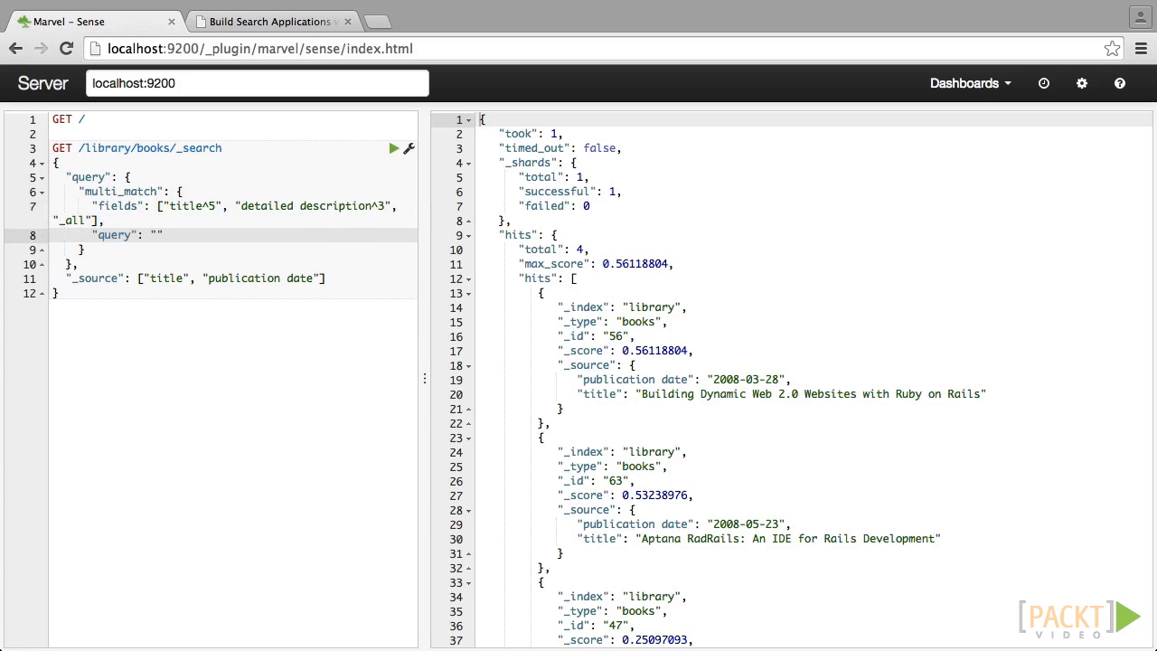
text(ruby)
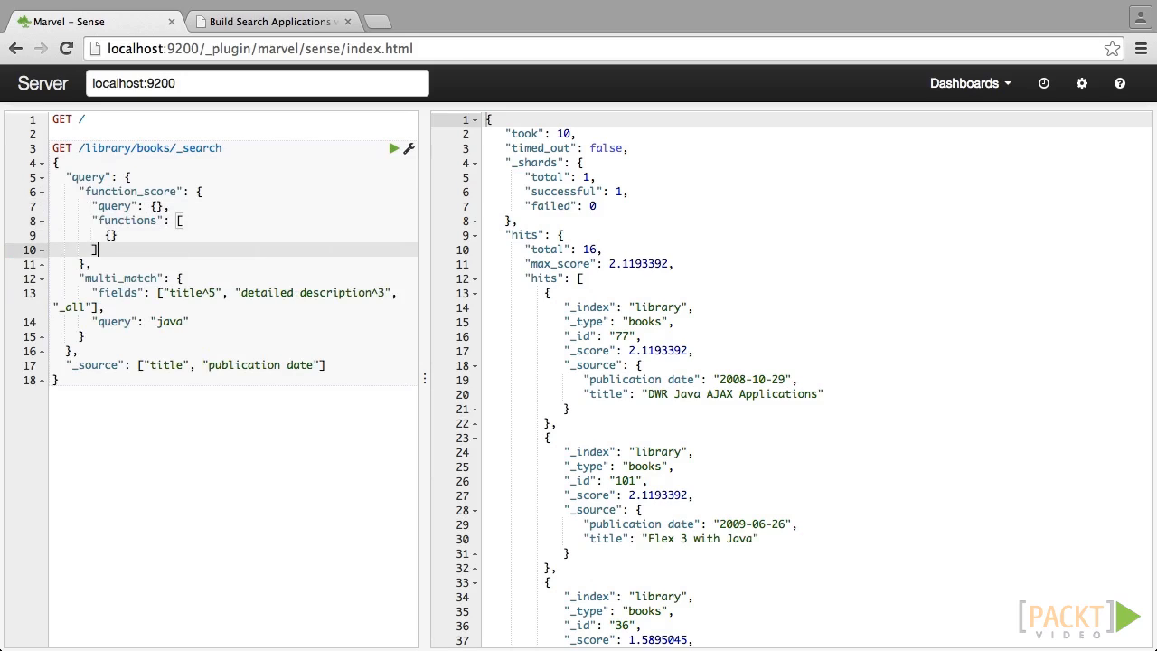
- Wrap multi_match in a function_score with an exp function on publication date, origin now, scale 365d
drag(82, 278, 87, 336)
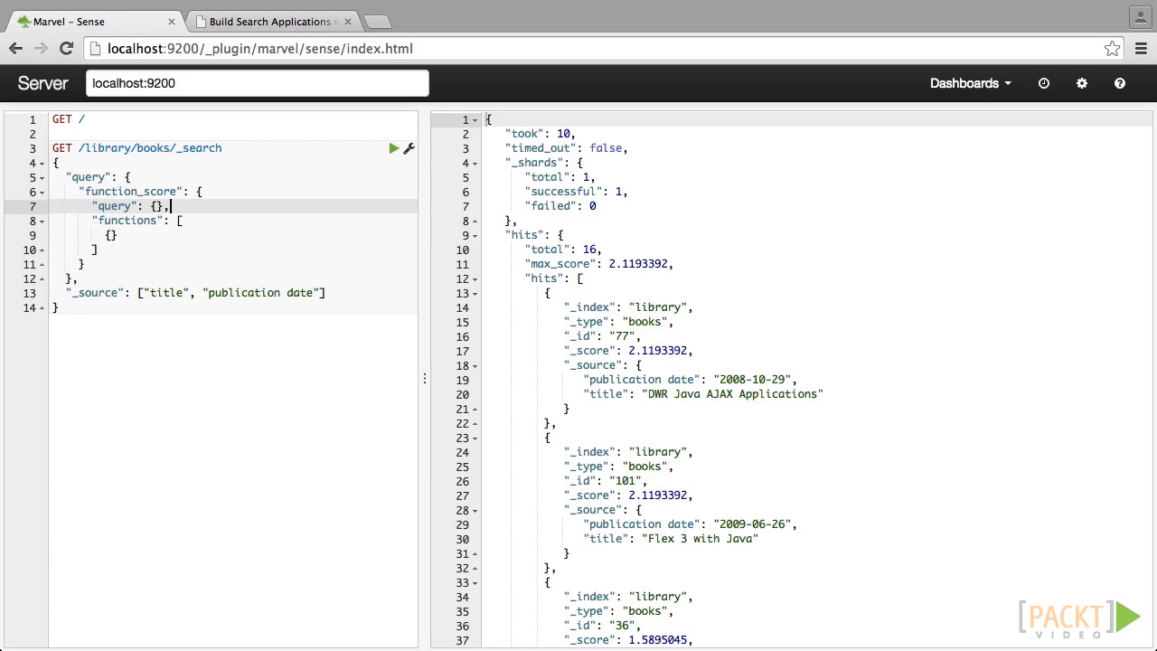
text("multi_match": {)
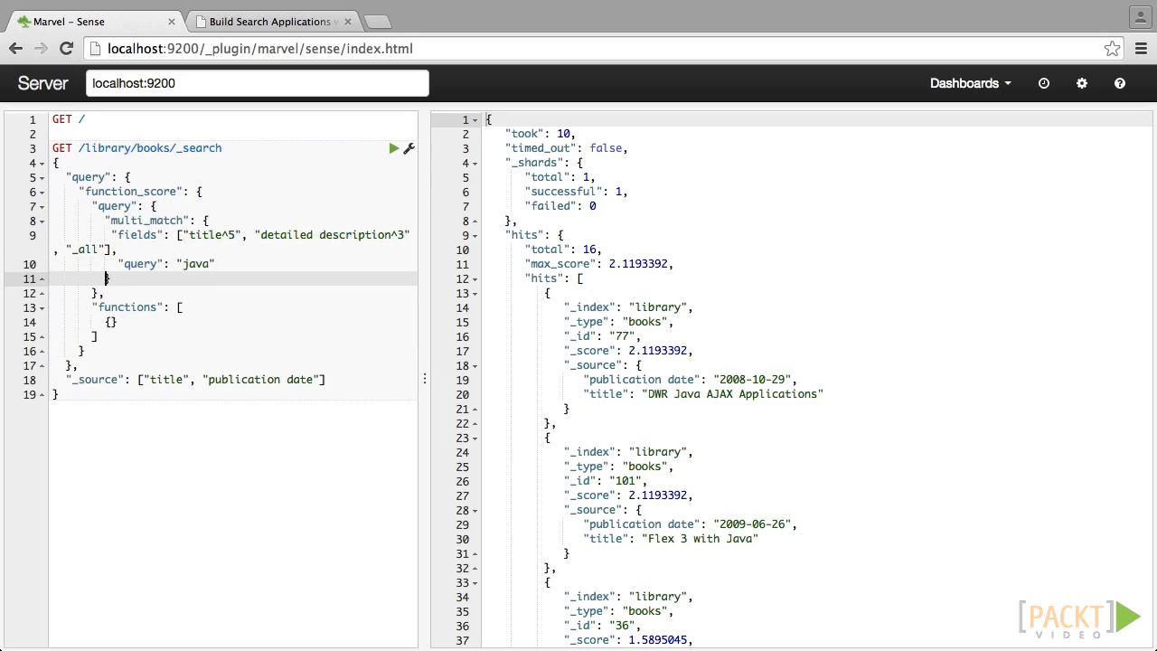
text(exp": {)
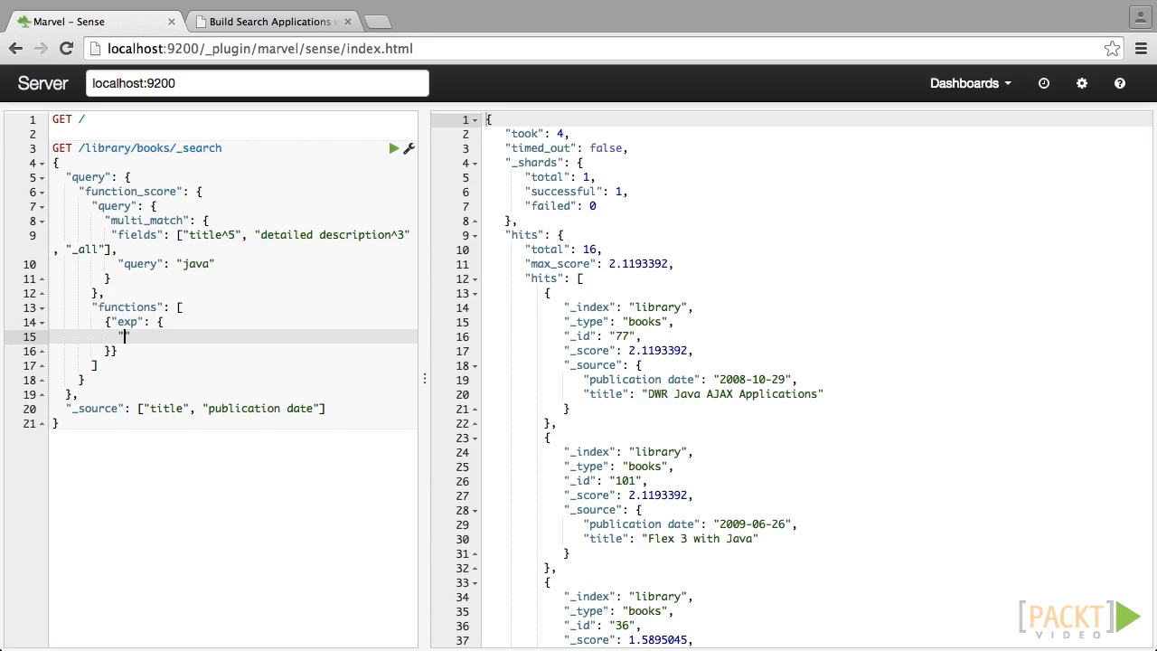
text("publication date": {)
text("sco)
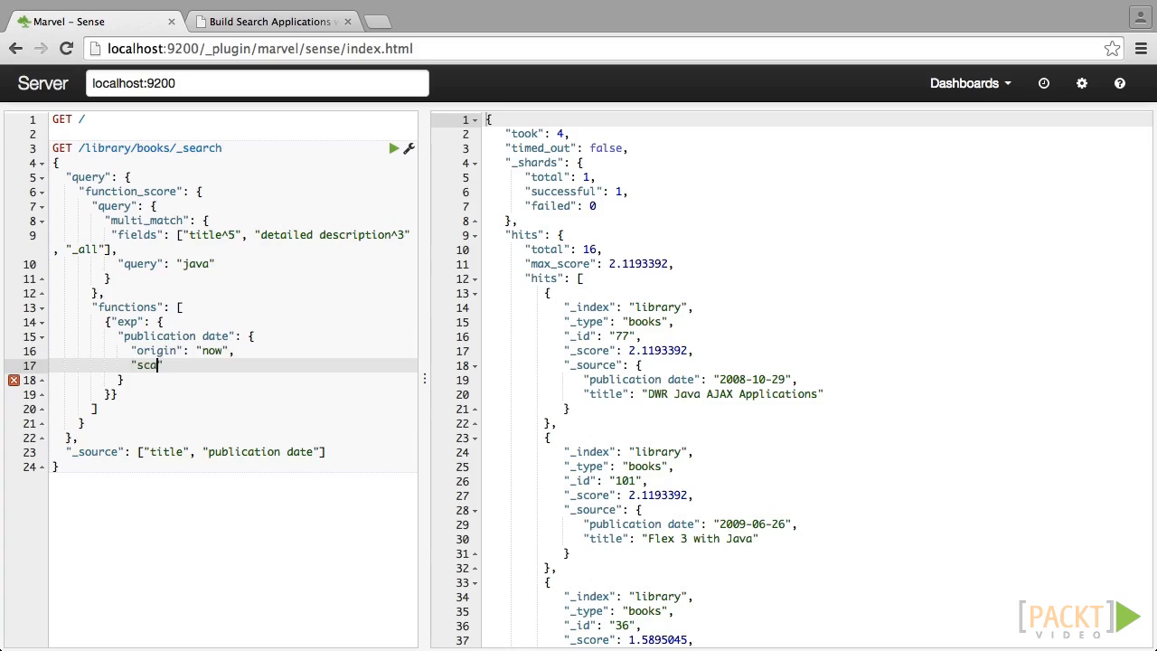
text(ale":)
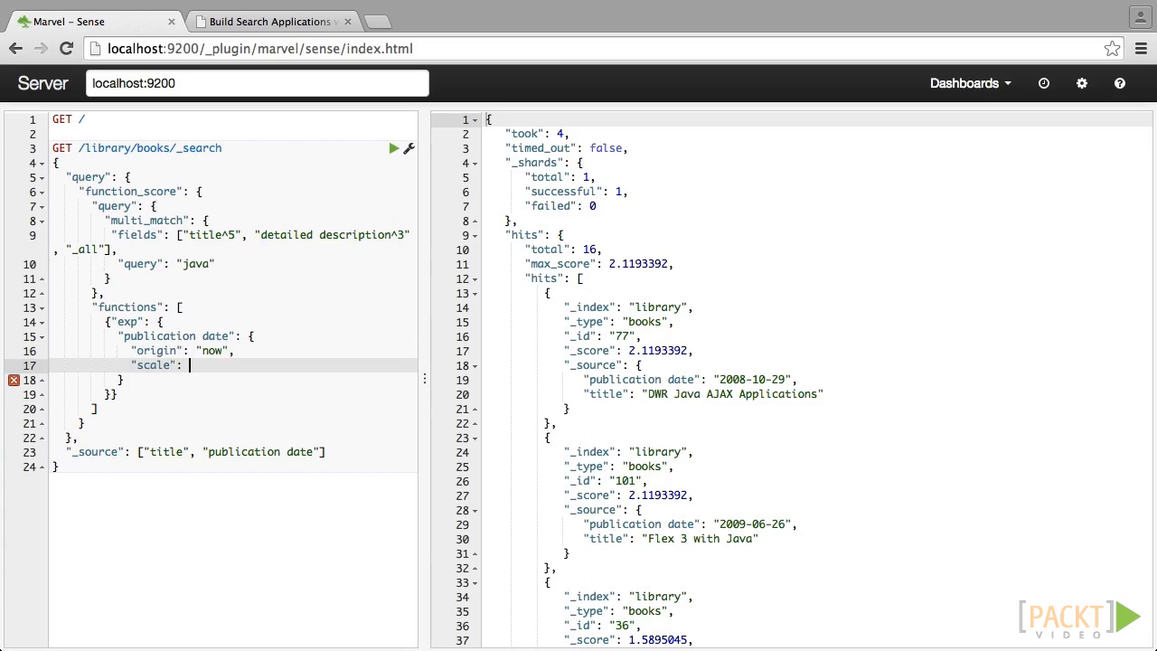
text("365d",)
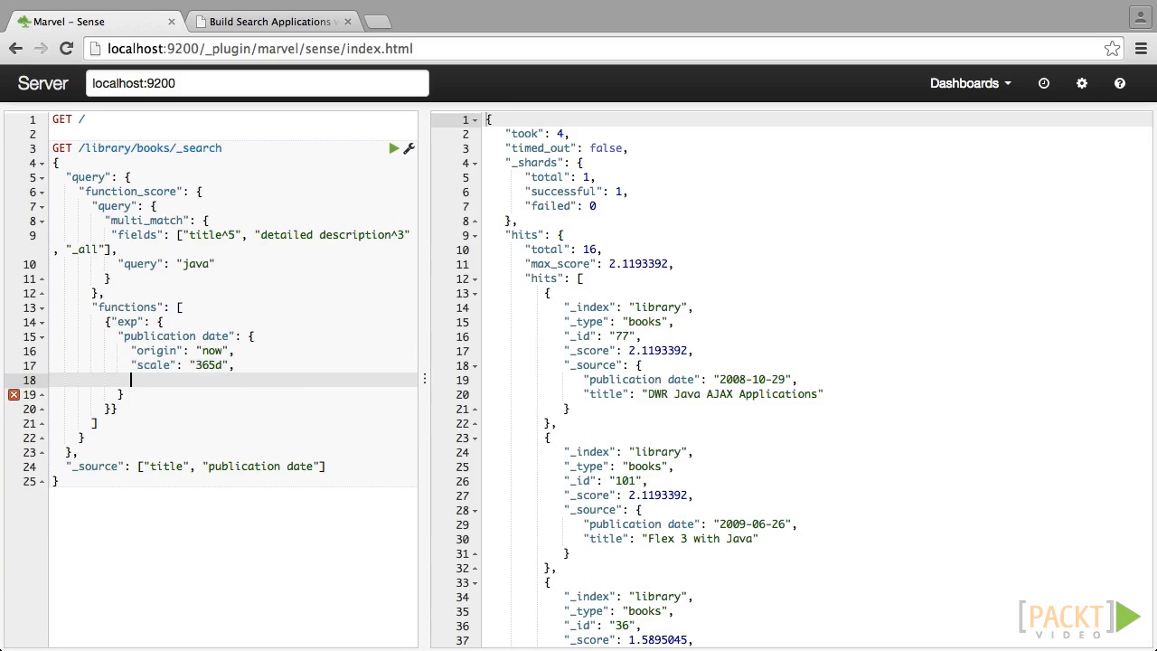
- Set the decay to 0.05, run the query, and change the search term to ruby
text("decay")
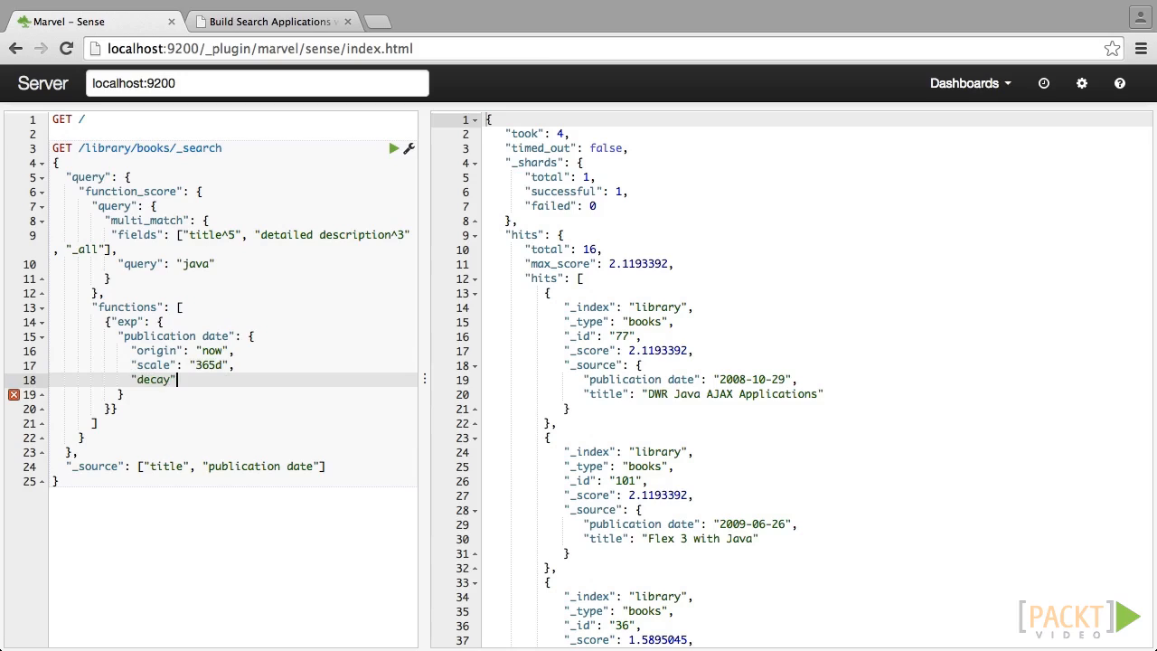
text(:)
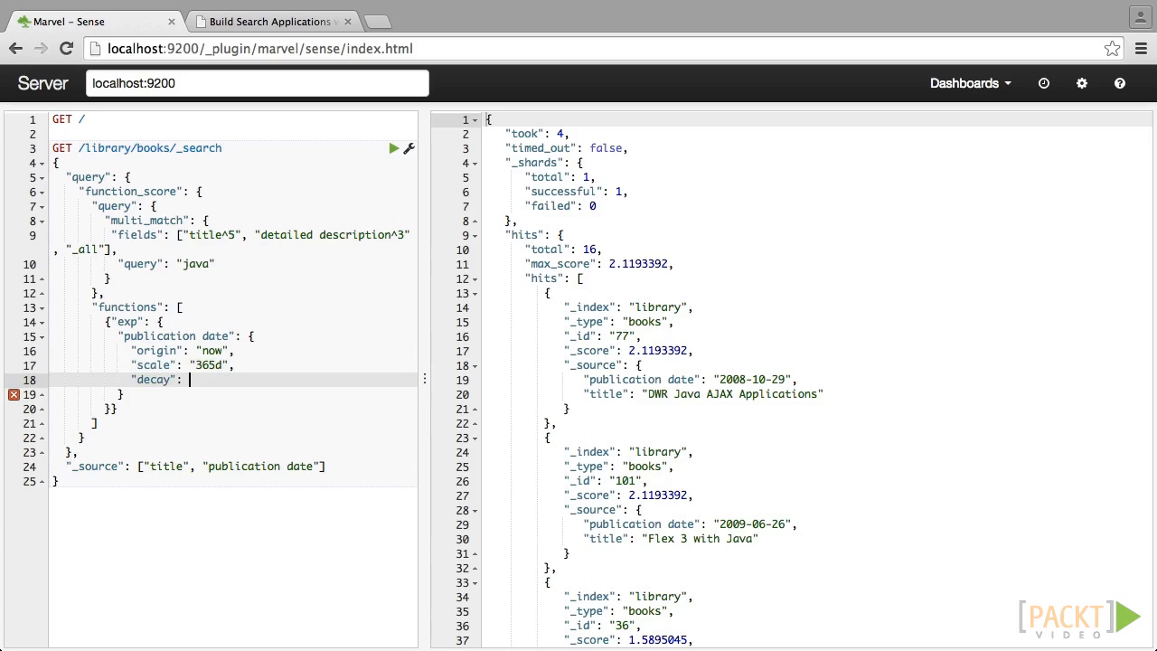
text(0)
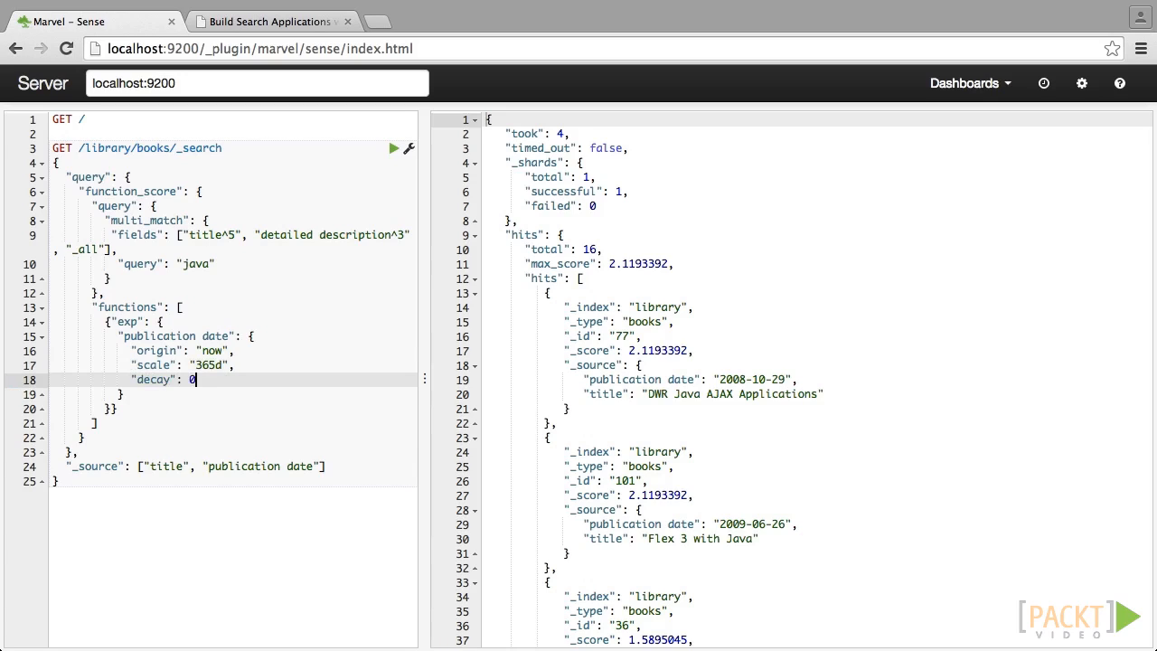
text(.05)
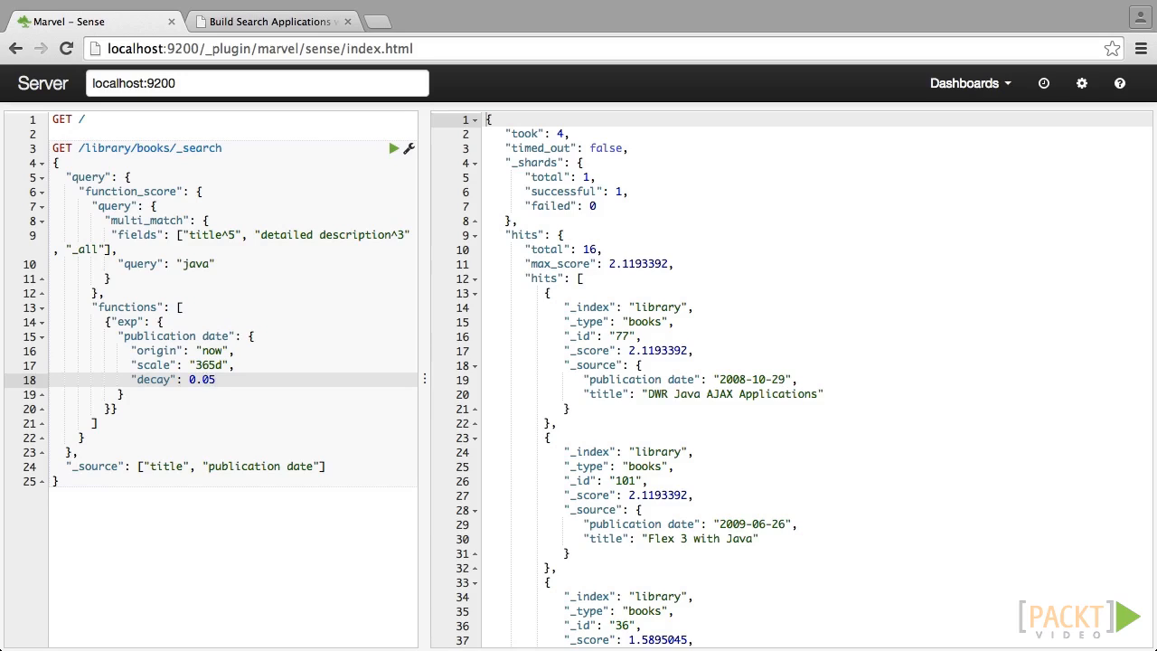
click(394, 148)
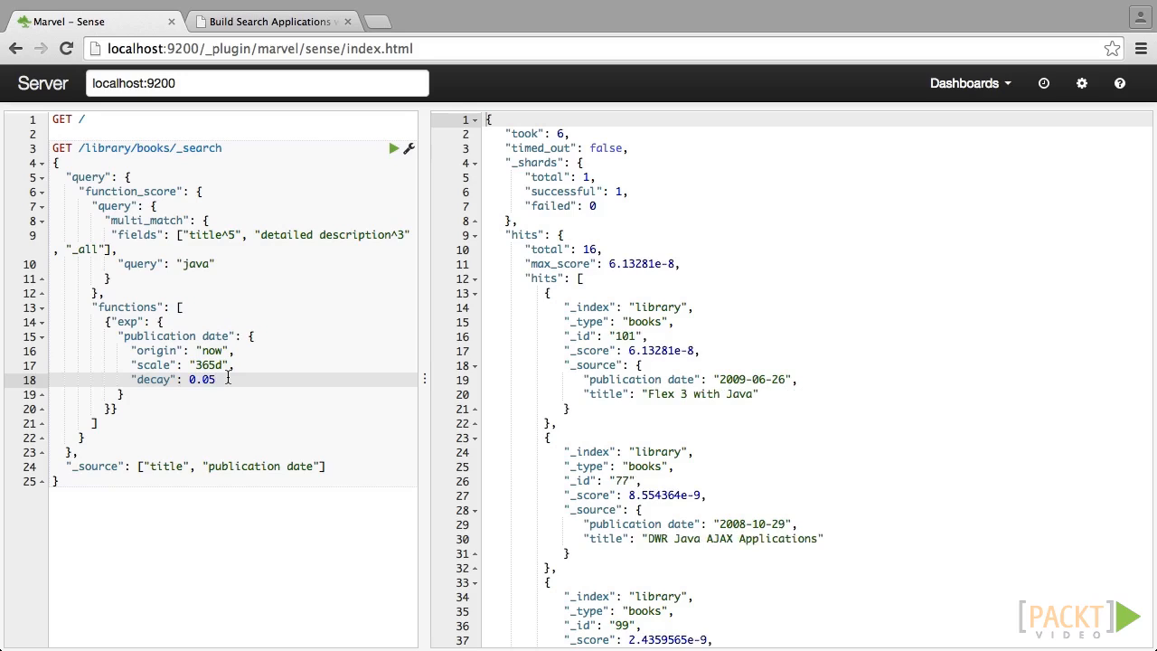
text(ruby)
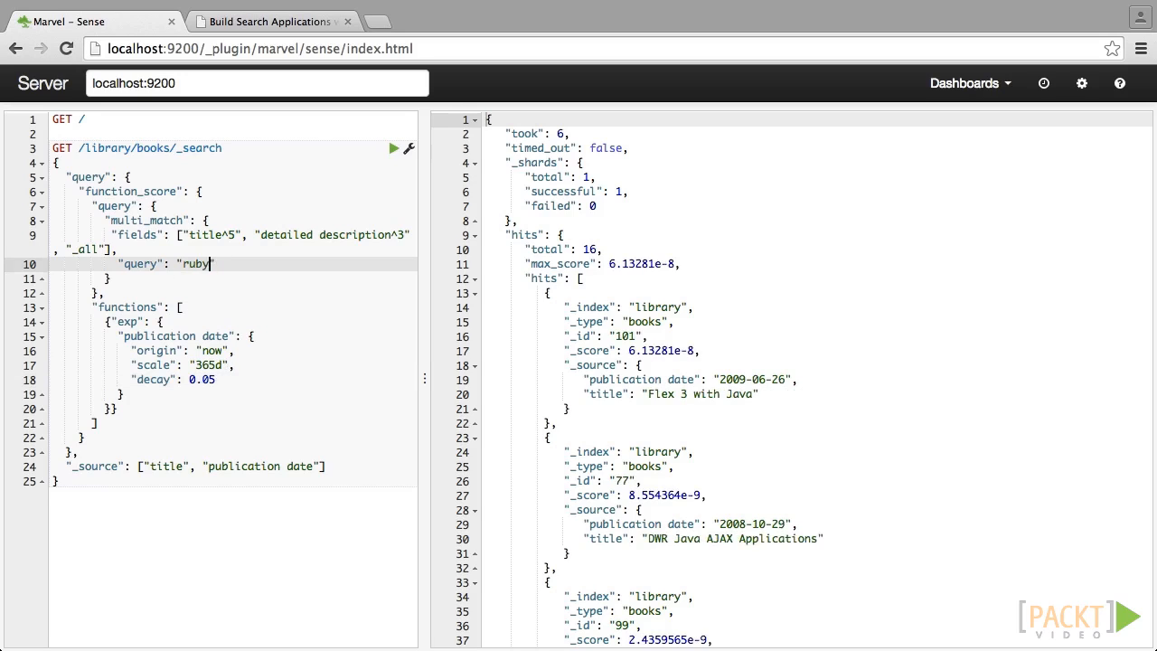
- Run the ruby search, then add "boost_mode": "sum" to the function_score
click(394, 148)
text(,)
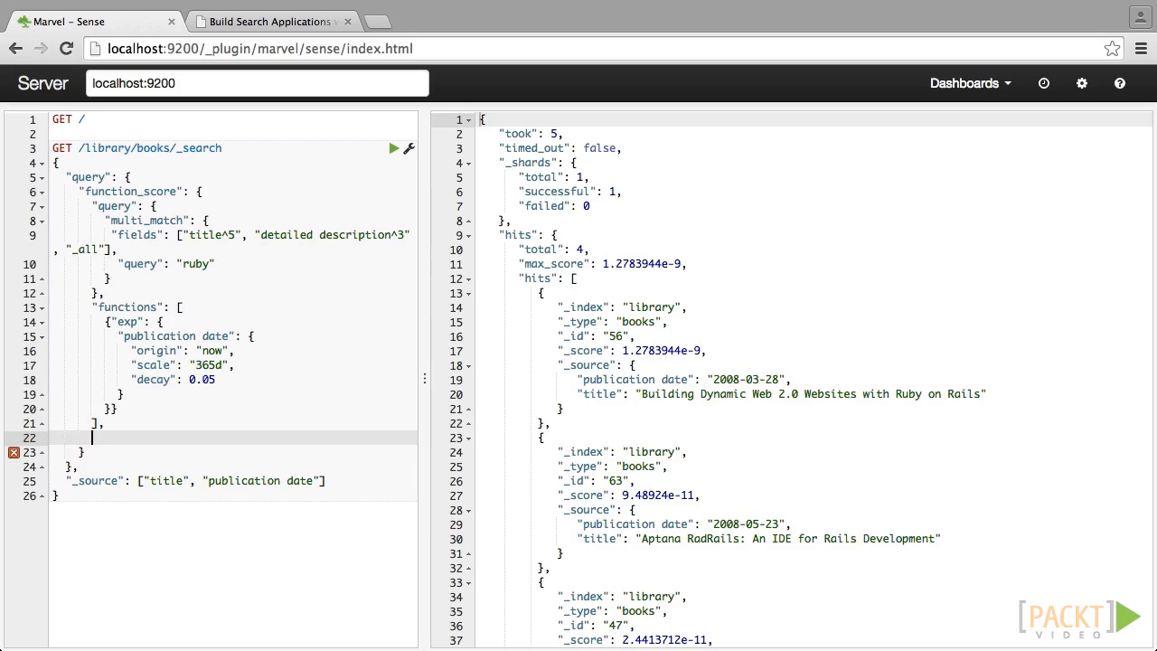
text(boost_mode": "multiply")
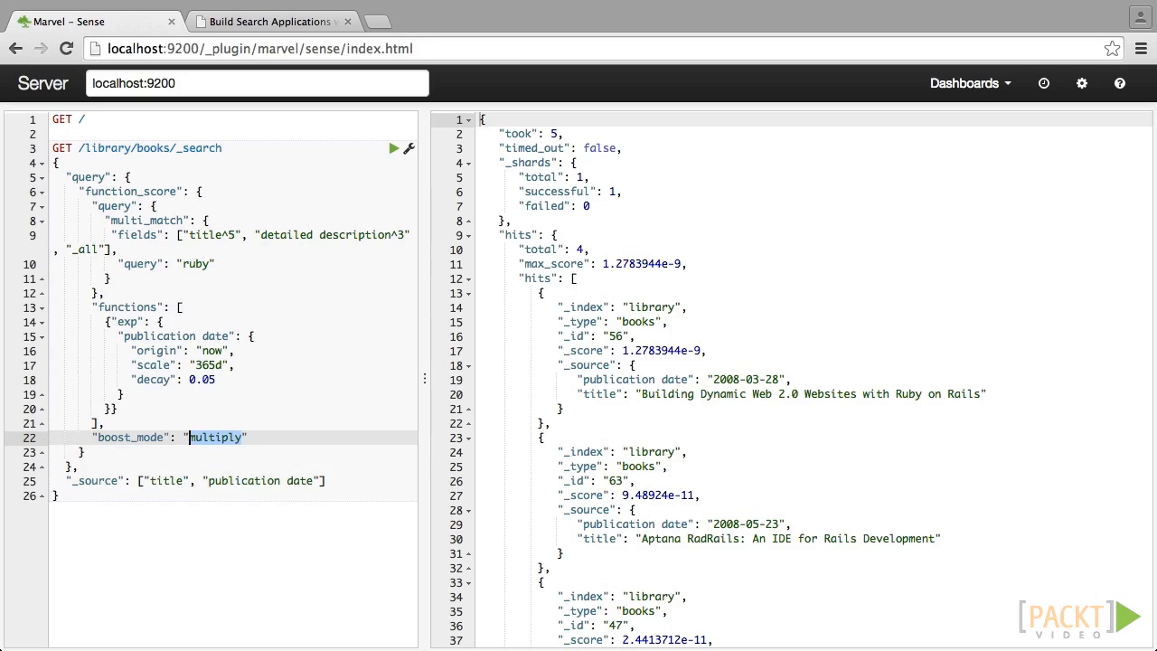
text(sum)
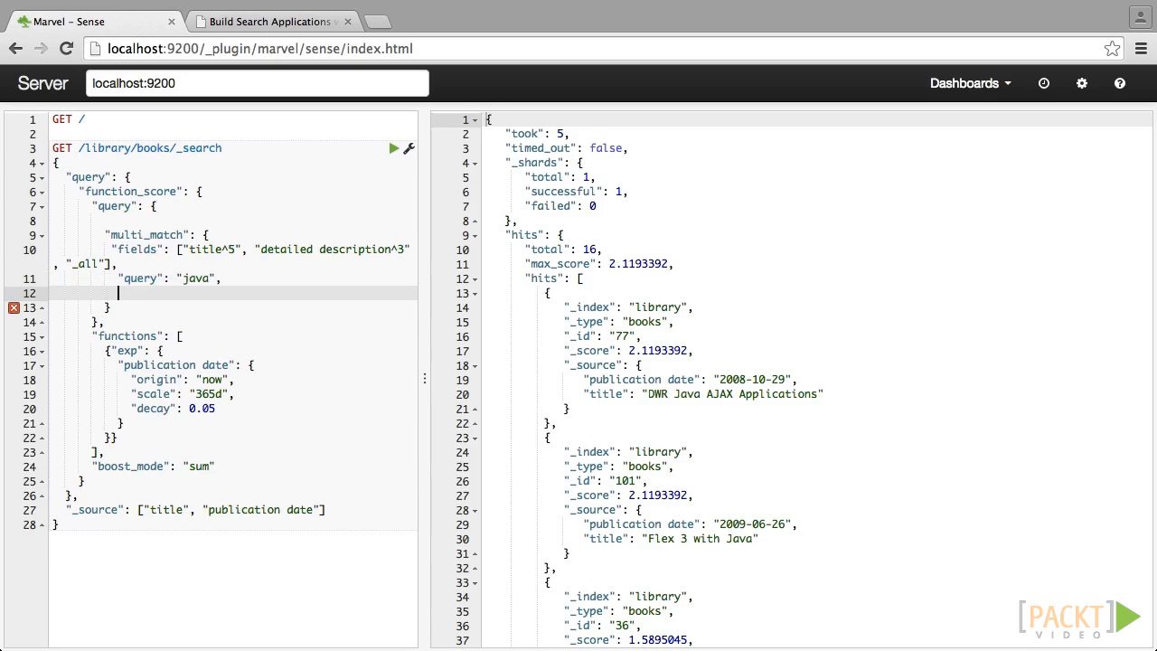
- Add "minimum_should_match": "1" to multi_match and change the query to php ajax
text("minimum_")
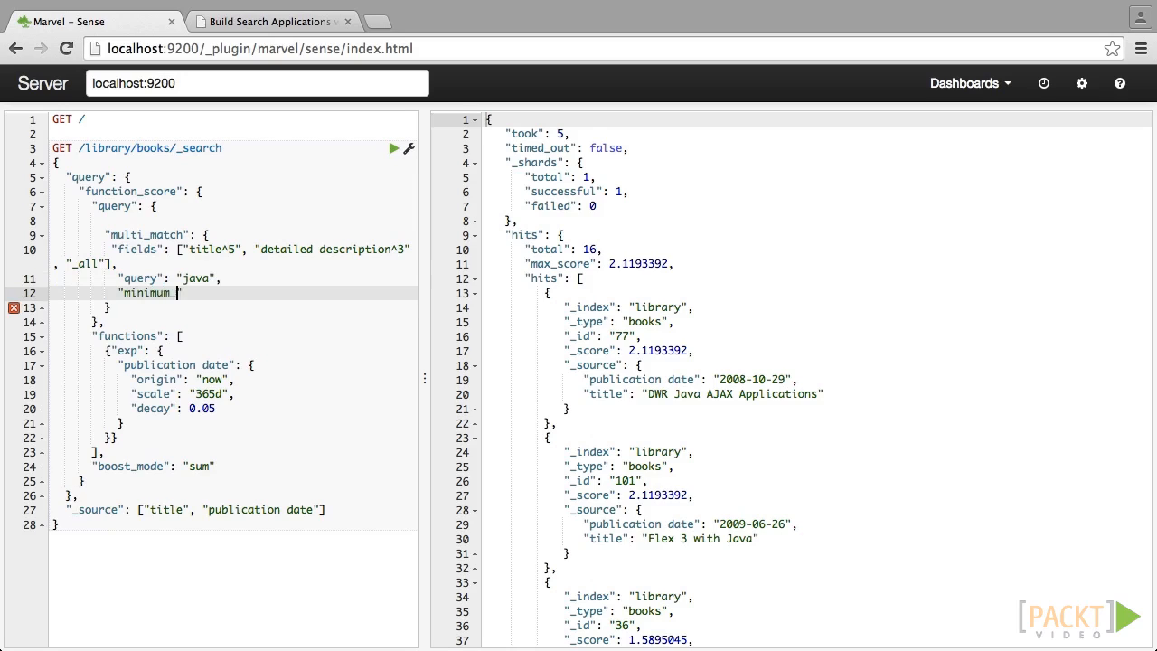
text(should_match)
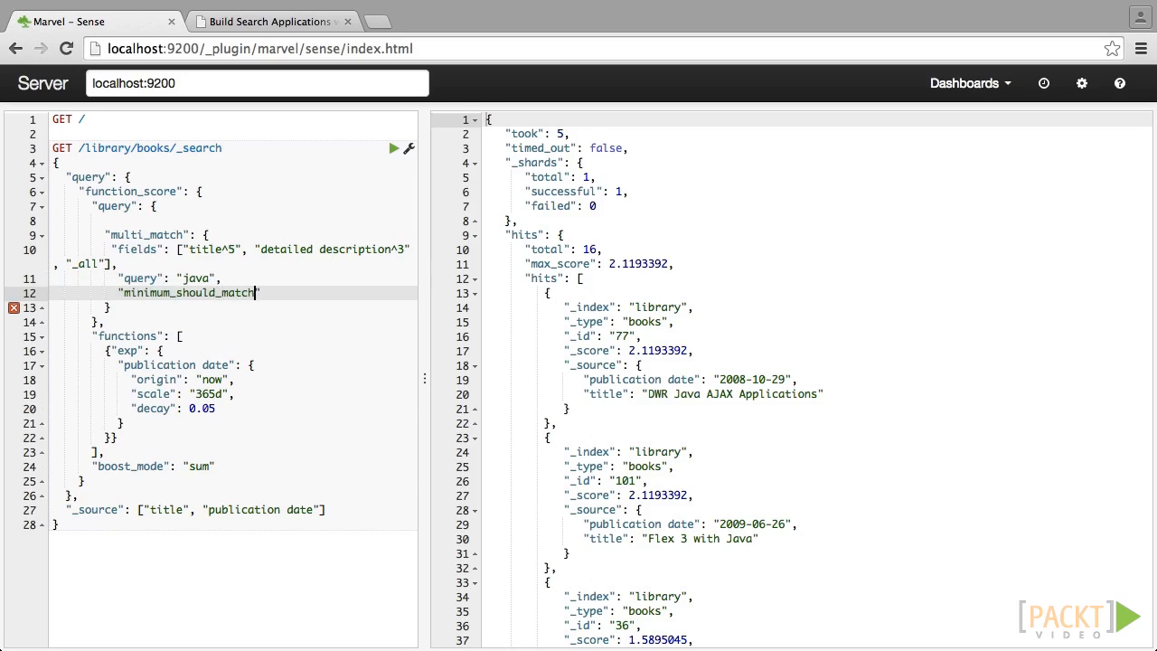
text(: ")
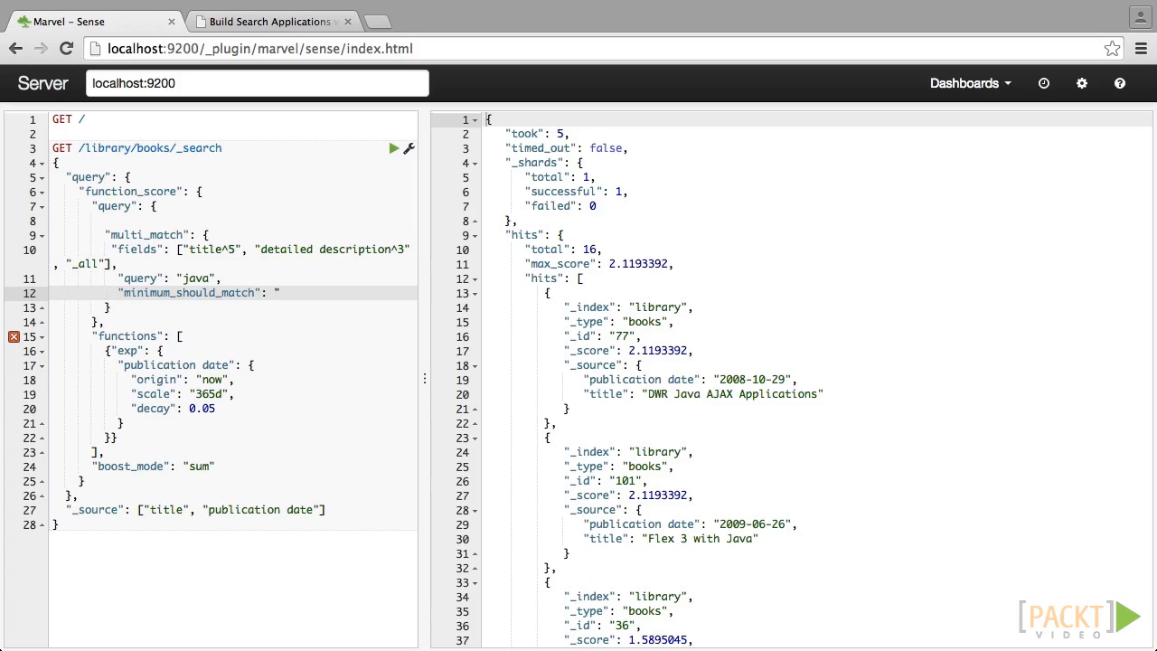
text(1)
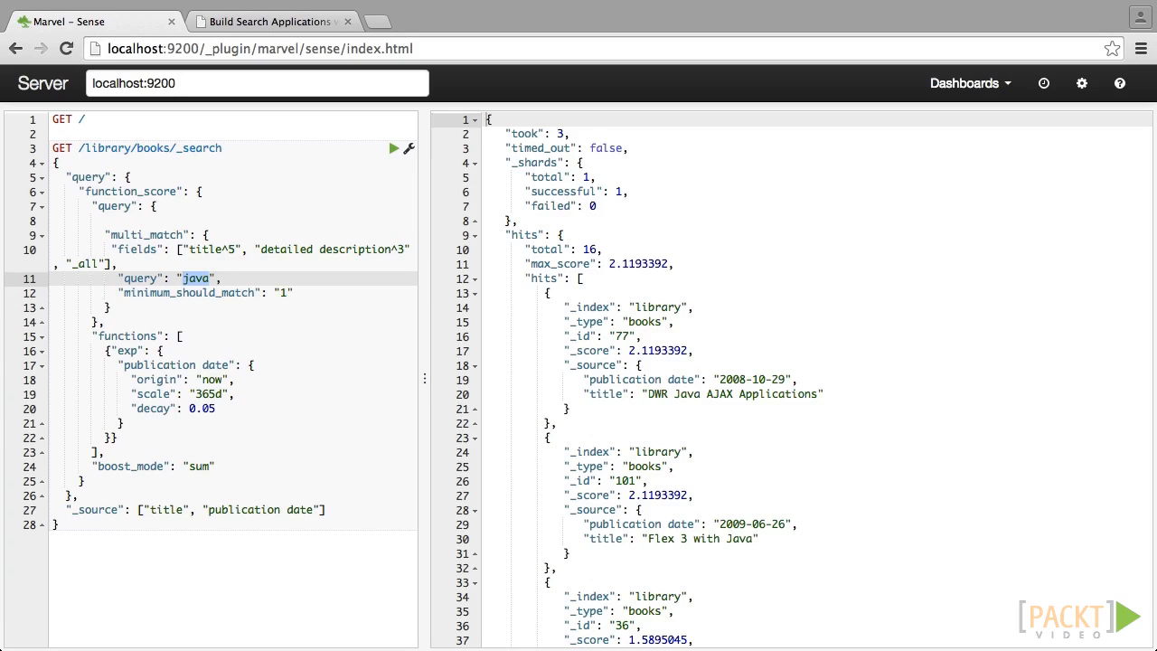
text(php ajax)
click(233, 293)
text(2)
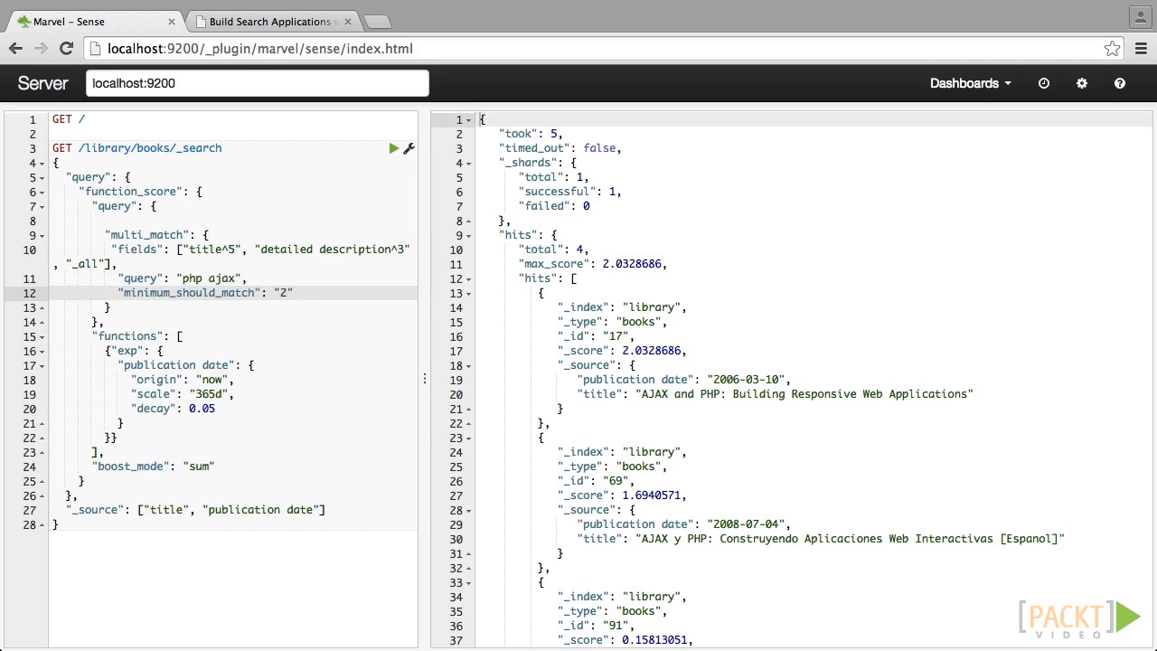
- Set minimum_should_match to "2<-1 5<70%" and append a third term to the php ajax query
text(<-)
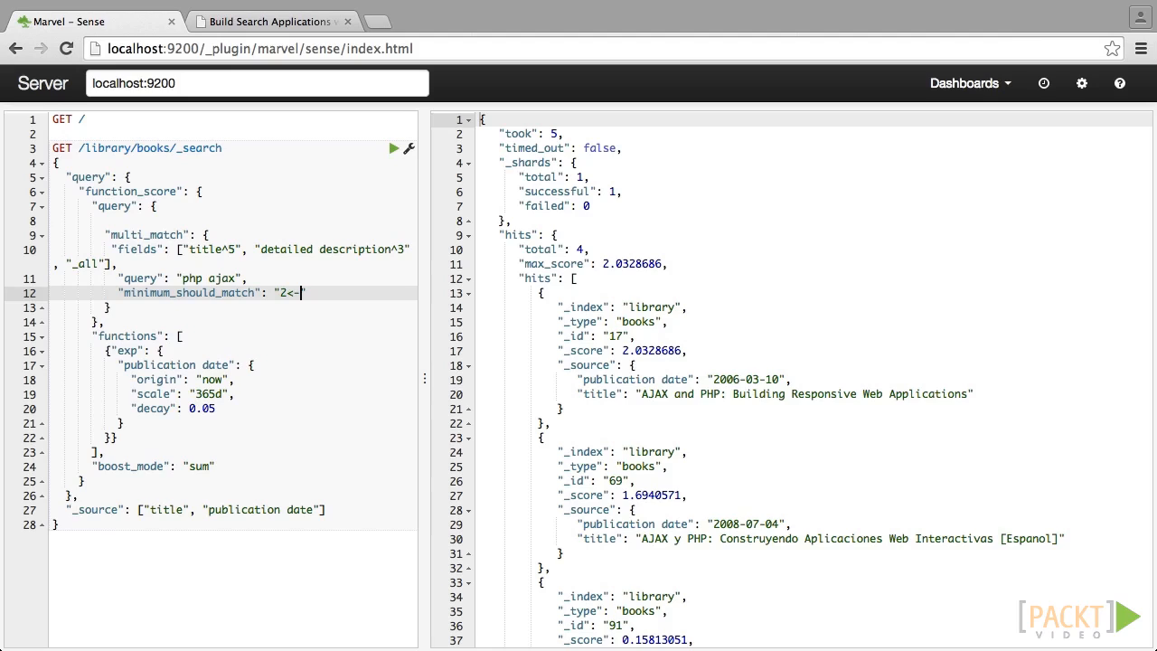
text(-1)
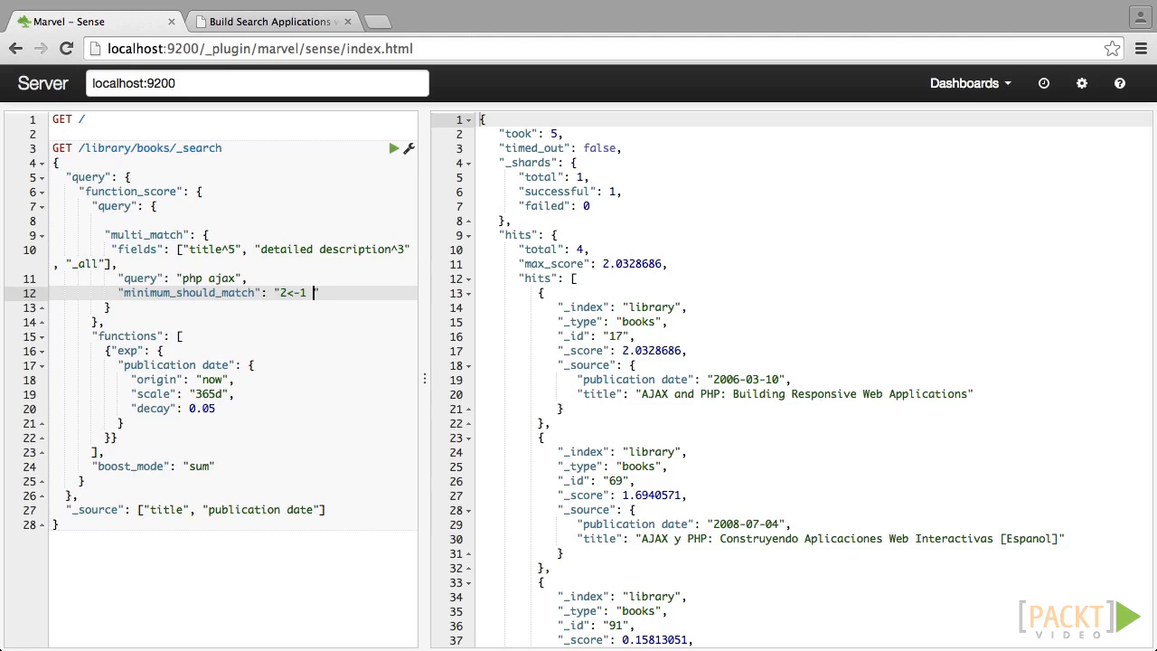
text(5<70%)
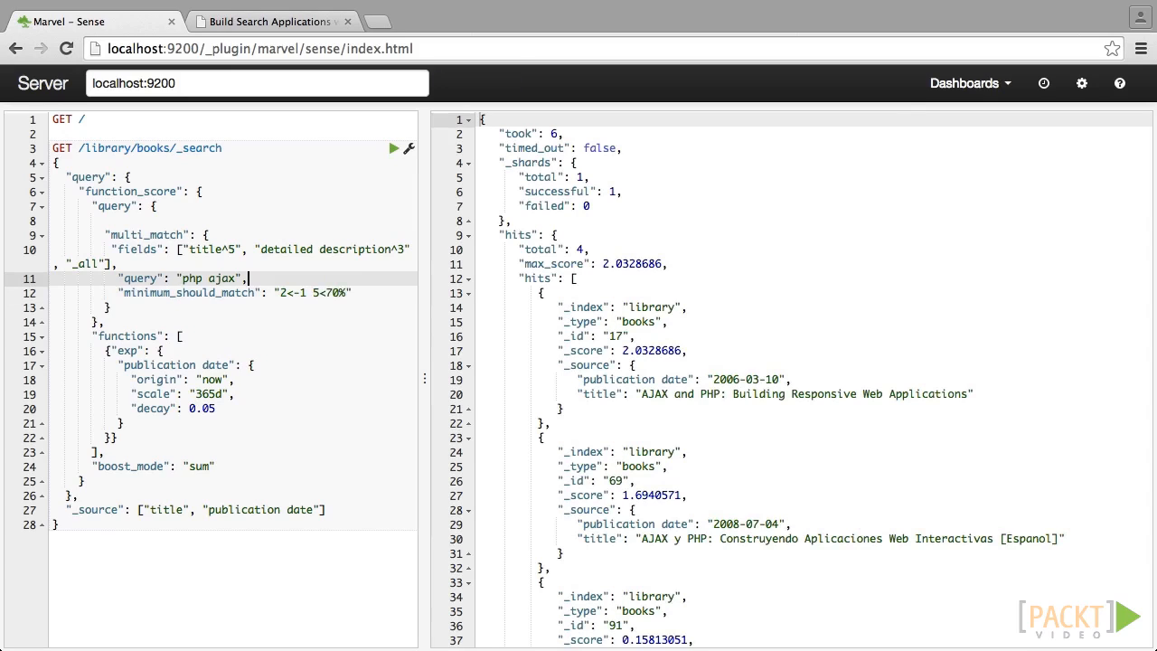
text(res)
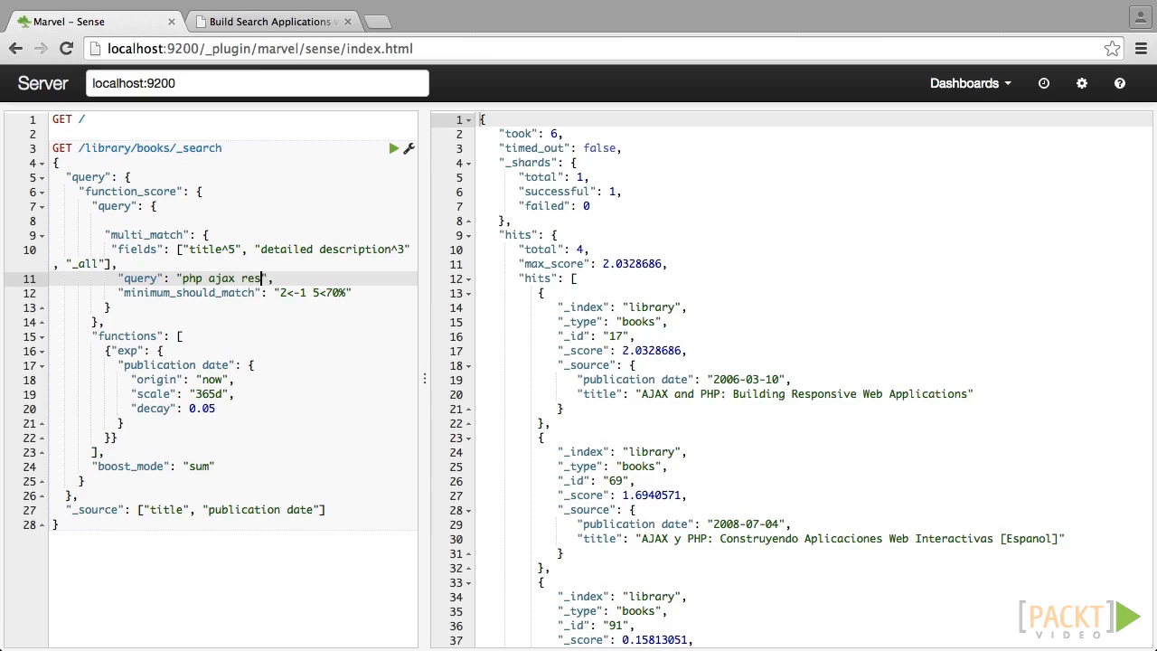